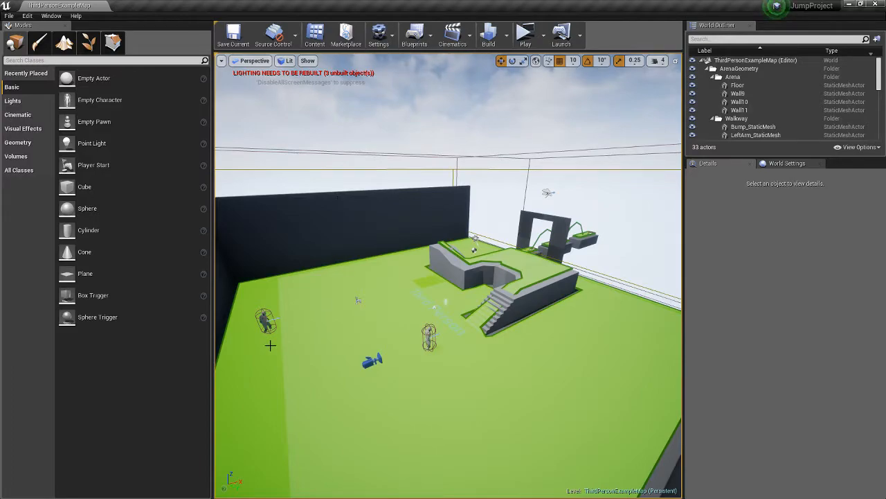
pyautogui.moveTo(316, 298)
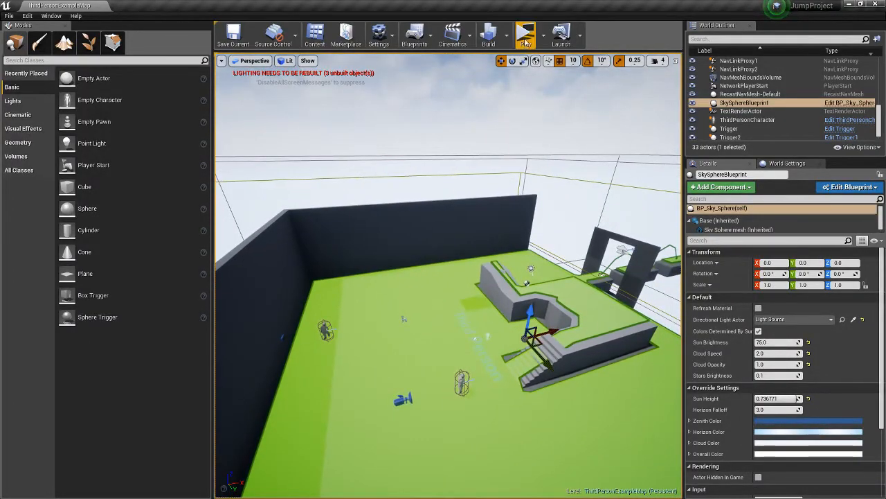
# - Select the nav mesh bounds volume, then browse the Content folders back to the AI folder
pyautogui.click(519, 33)
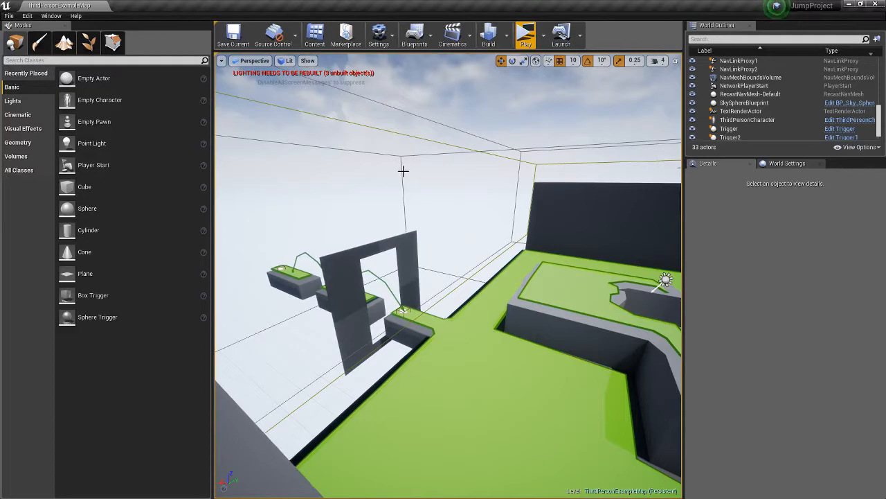
pyautogui.click(761, 76)
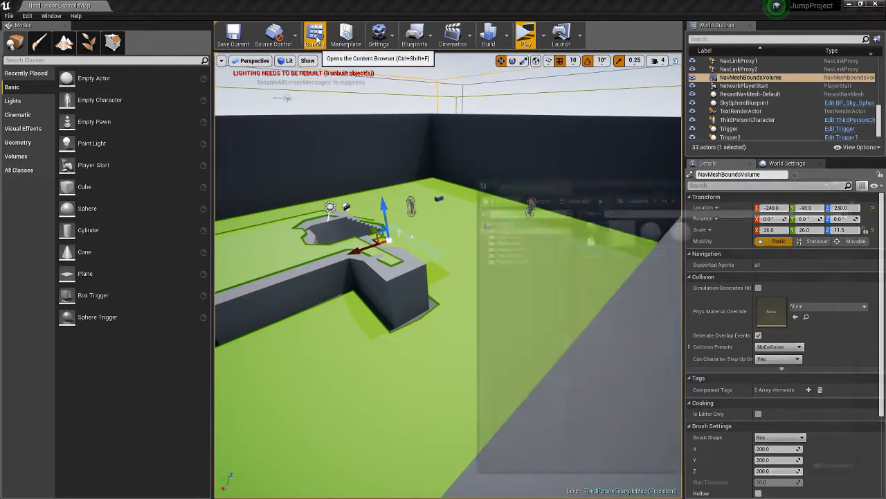
pyautogui.click(314, 34)
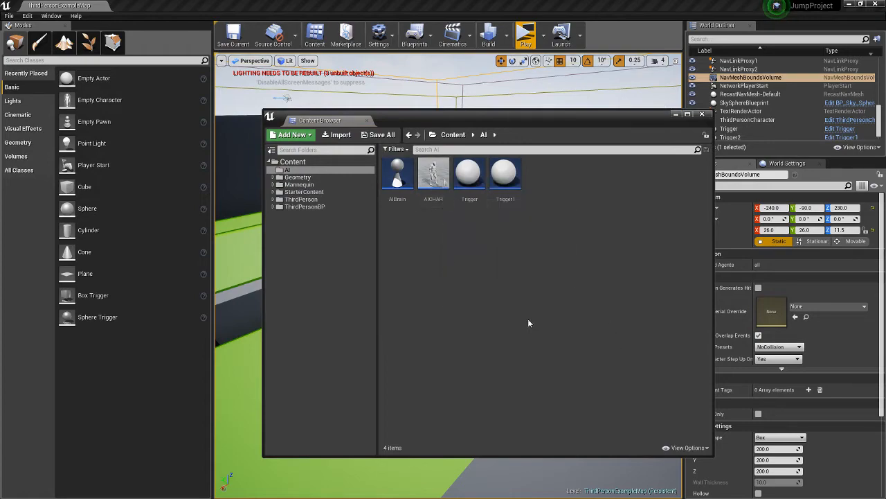
pyautogui.moveTo(595, 313)
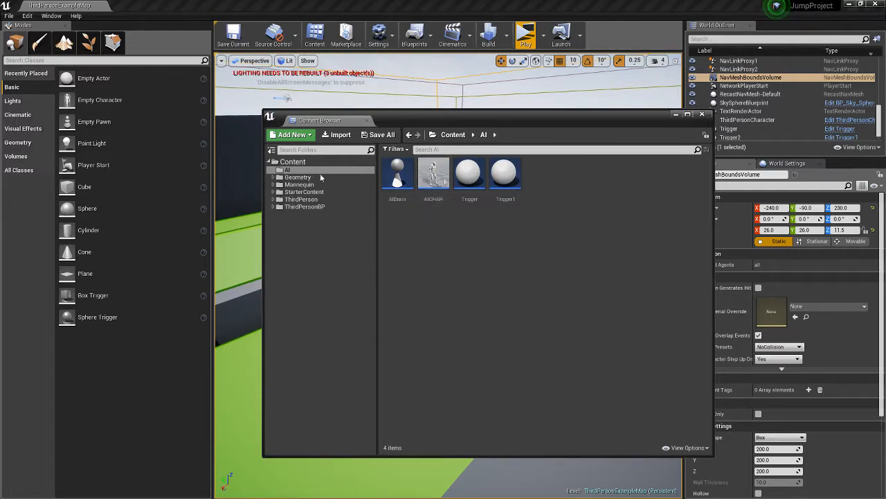
pyautogui.click(305, 207)
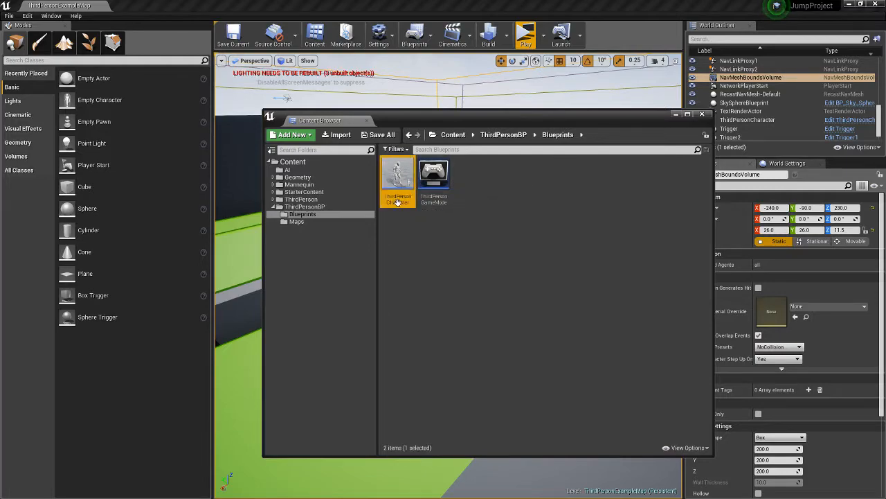
pyautogui.moveTo(397, 173)
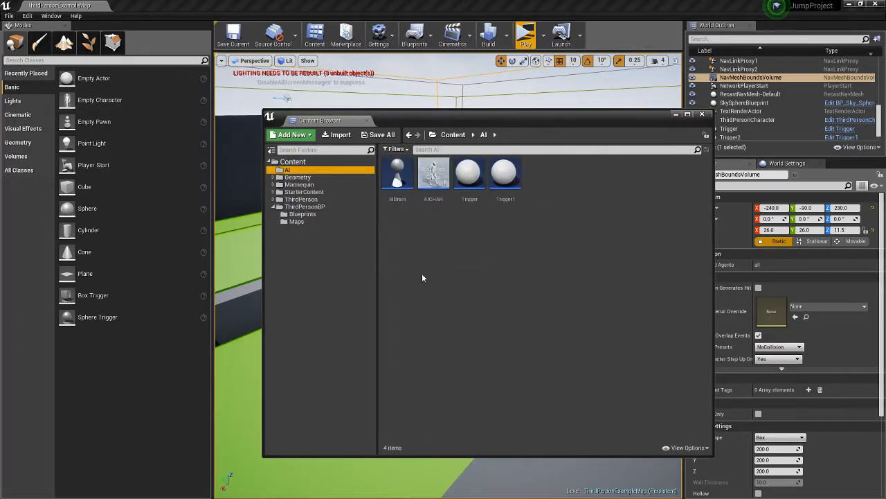
pyautogui.click(433, 173)
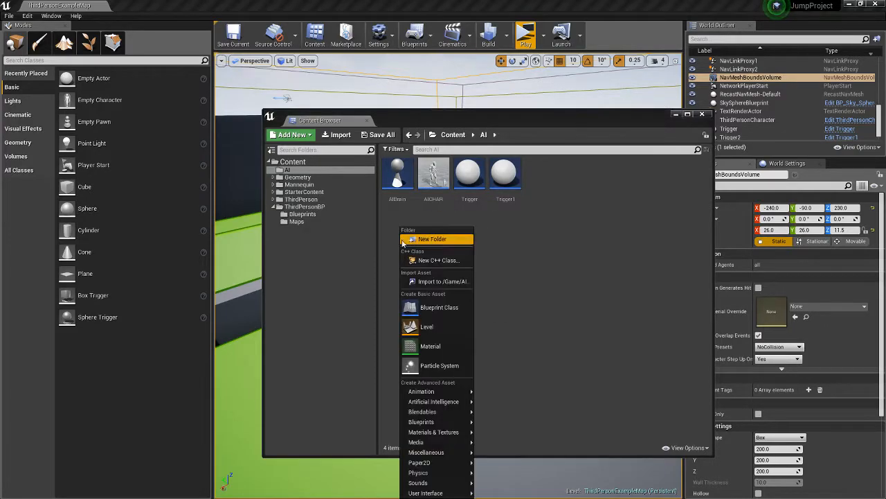
pyautogui.click(439, 308)
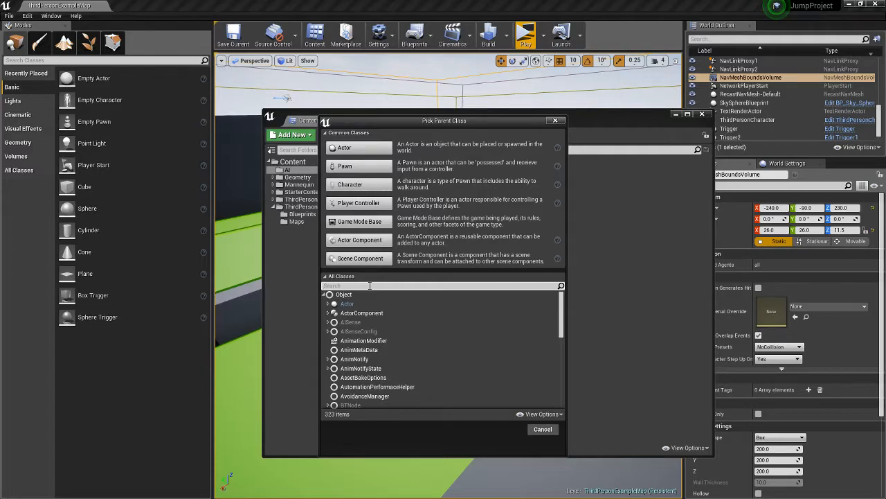
pyautogui.write('ai con')
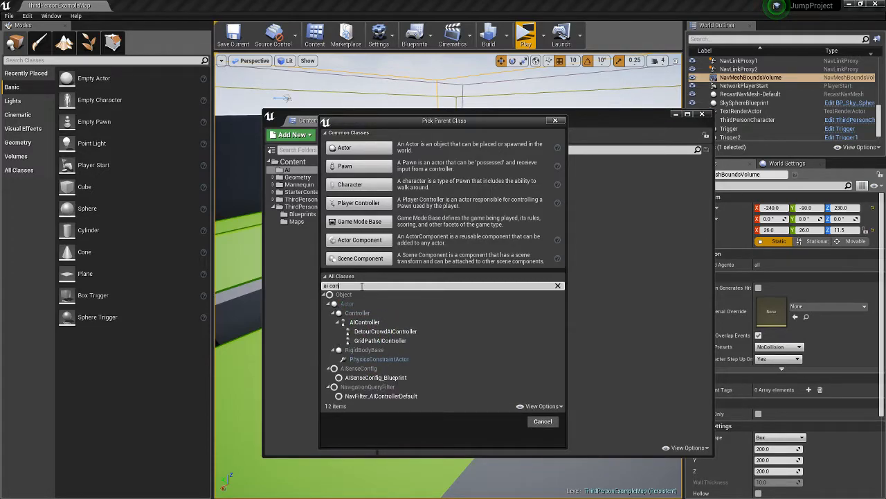
pyautogui.click(364, 322)
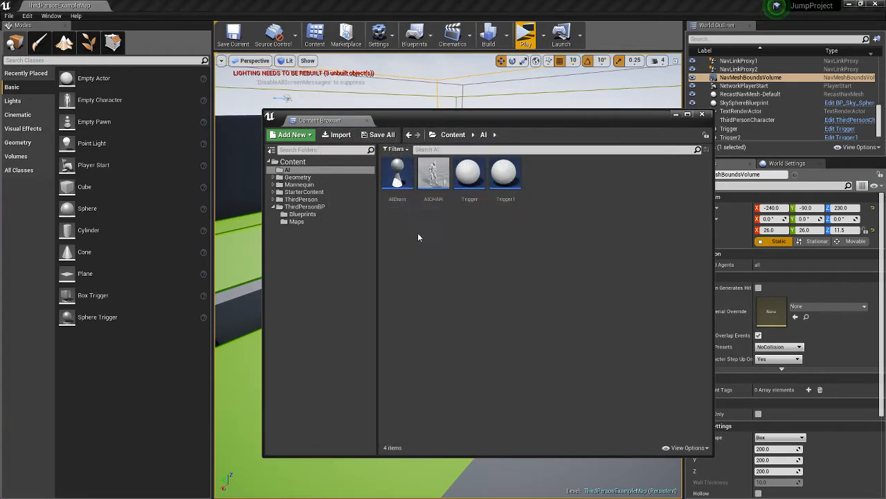
# - Open the AICHAR character blueprint and confirm its AI Controller Class is AIBrain
pyautogui.click(397, 172)
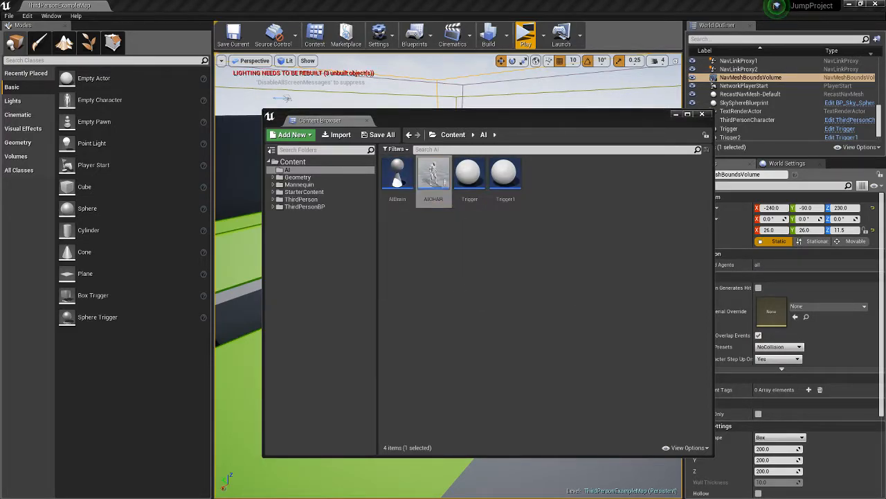
pyautogui.doubleClick(433, 172)
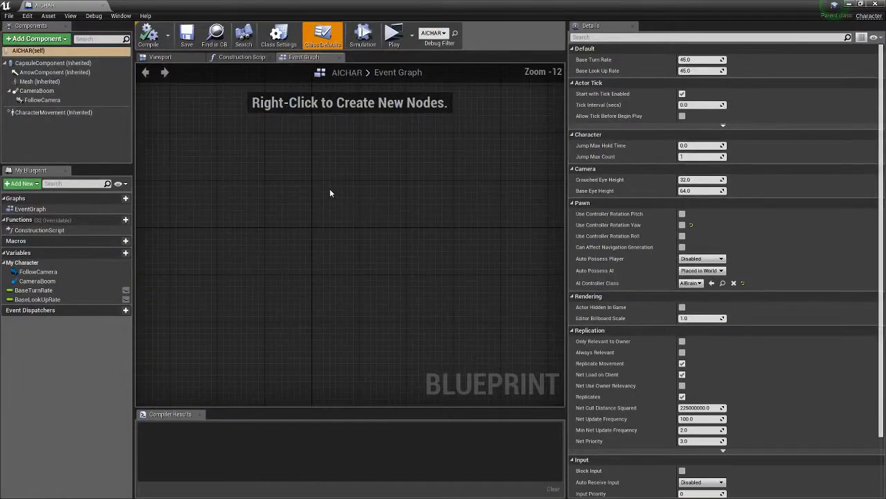
pyautogui.moveTo(418, 223)
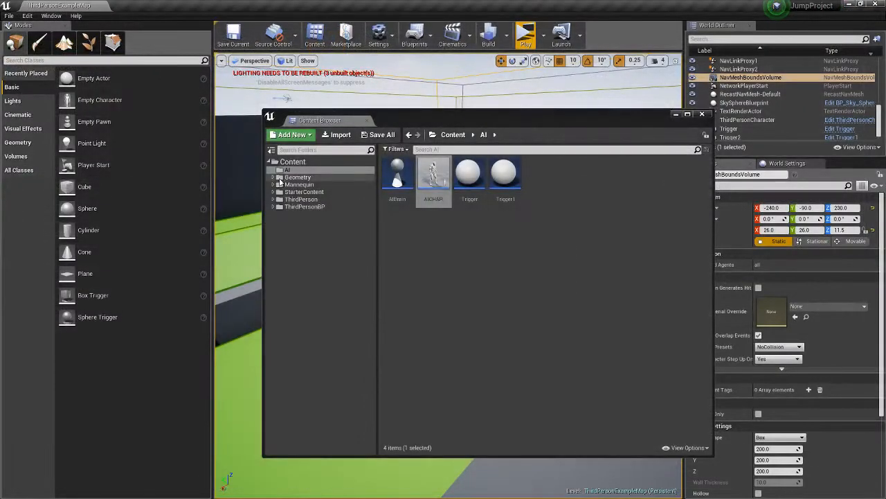
pyautogui.doubleClick(433, 173)
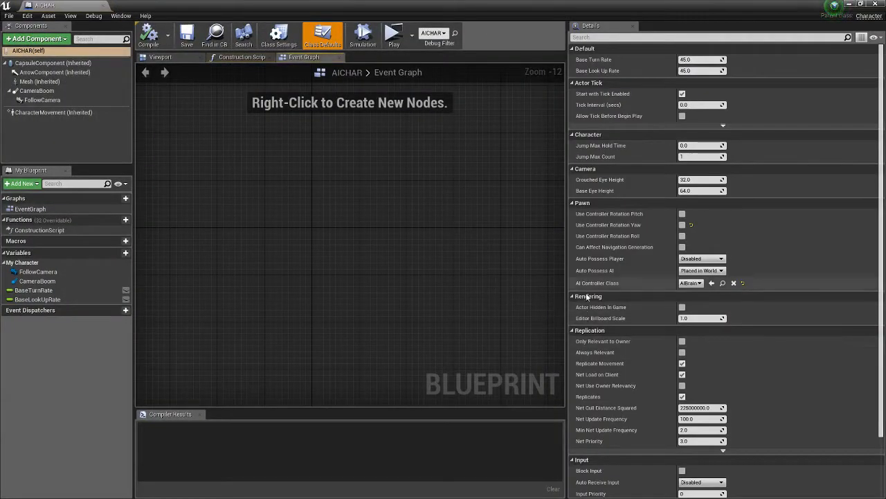
pyautogui.moveTo(578, 282)
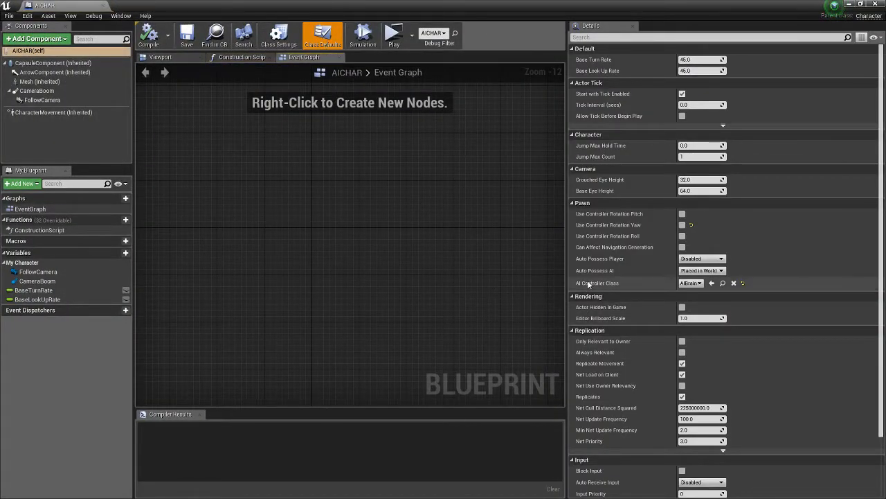
pyautogui.moveTo(691, 284)
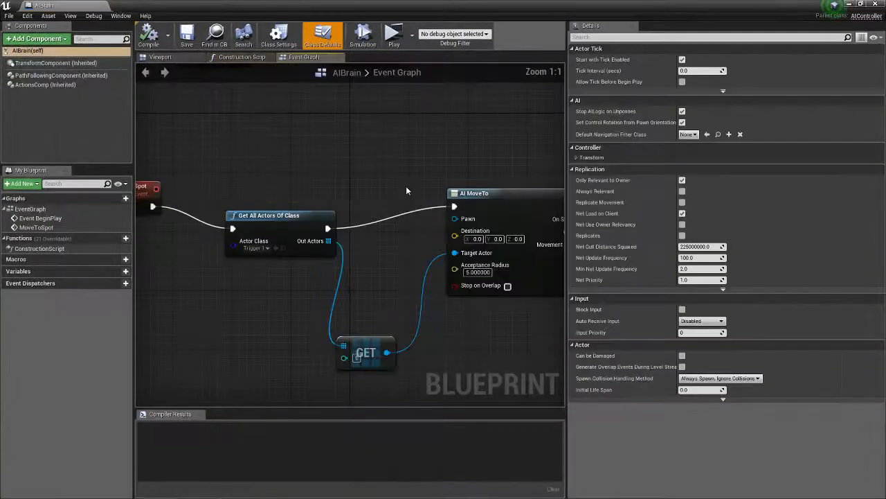
pyautogui.scroll(-3)
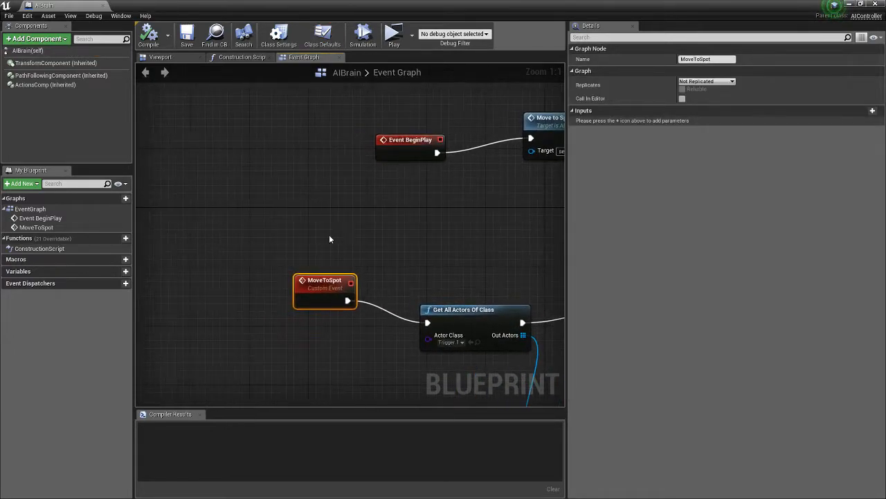
pyautogui.rightClick(329, 239)
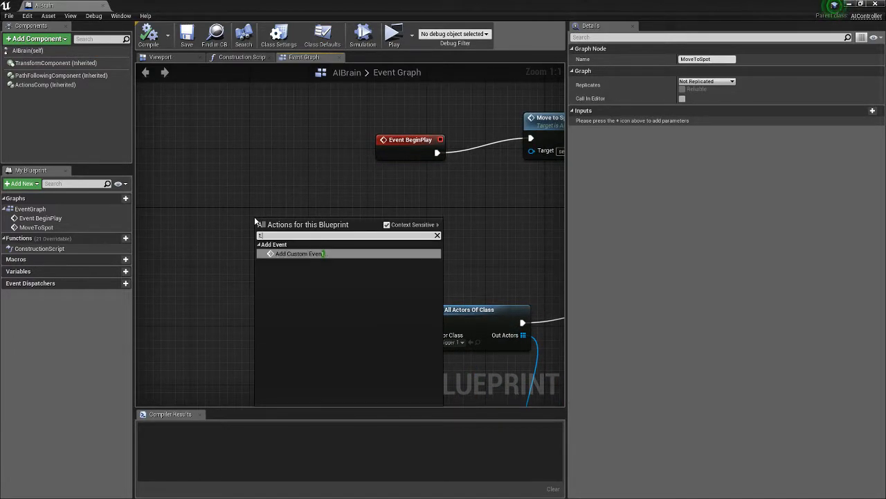
pyautogui.click(298, 253)
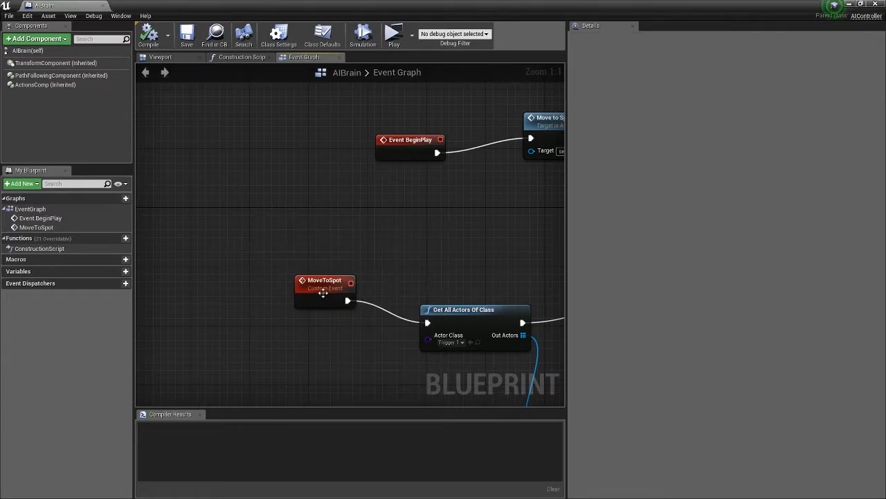
pyautogui.click(324, 284)
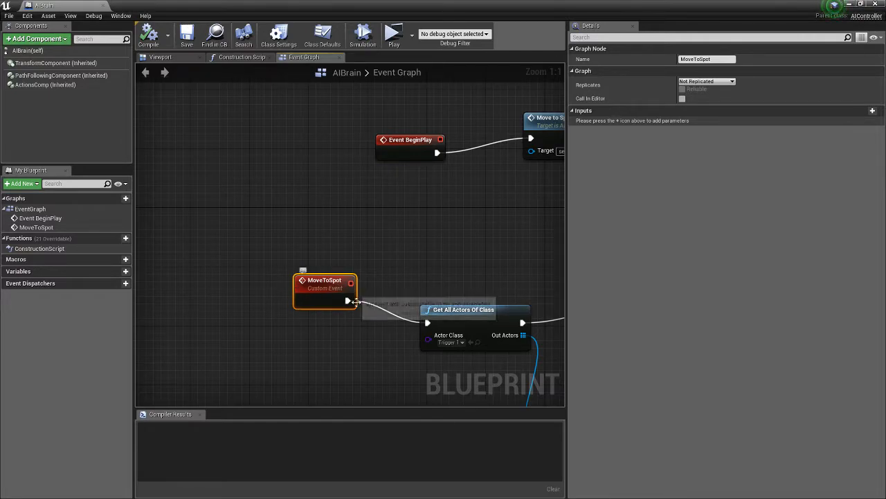
pyautogui.click(276, 241)
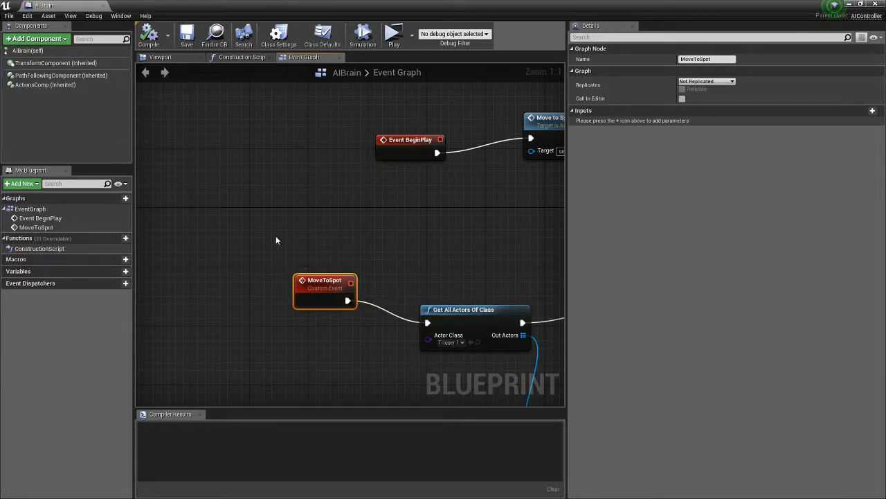
pyautogui.moveTo(298, 271)
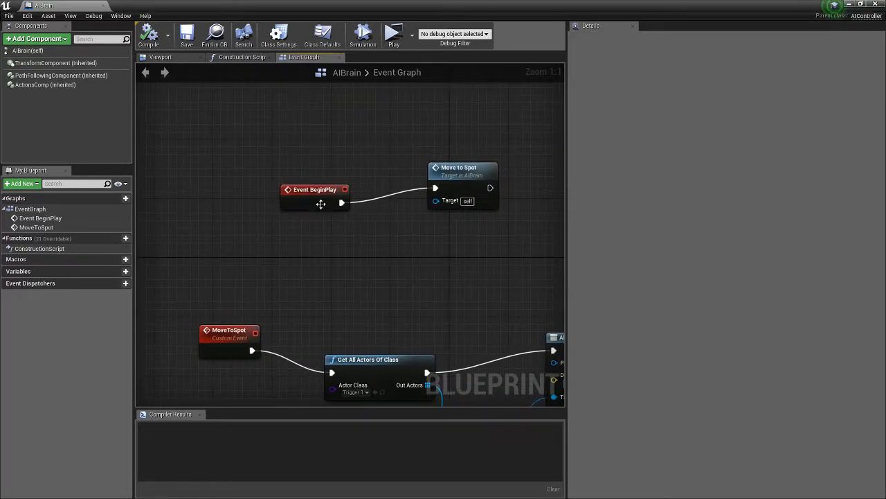
pyautogui.click(459, 167)
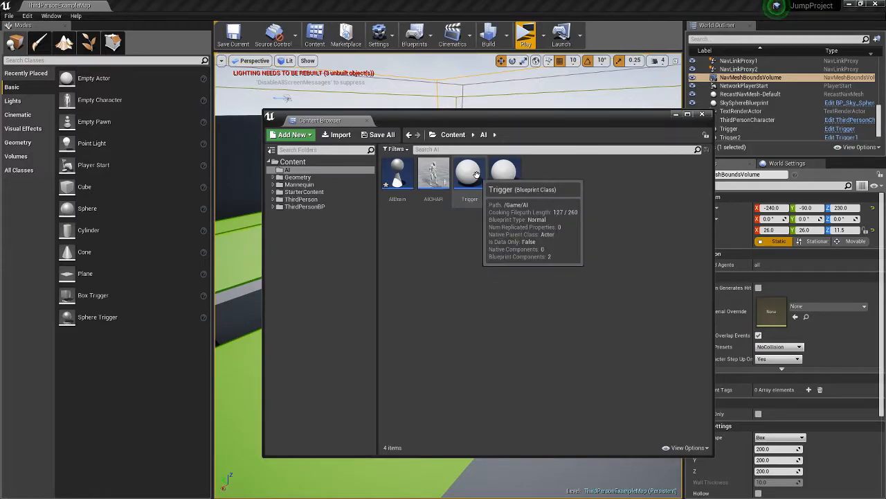
# - Open the Trigger blueprint's viewport and select its Trigger box component to view its details
pyautogui.doubleClick(470, 174)
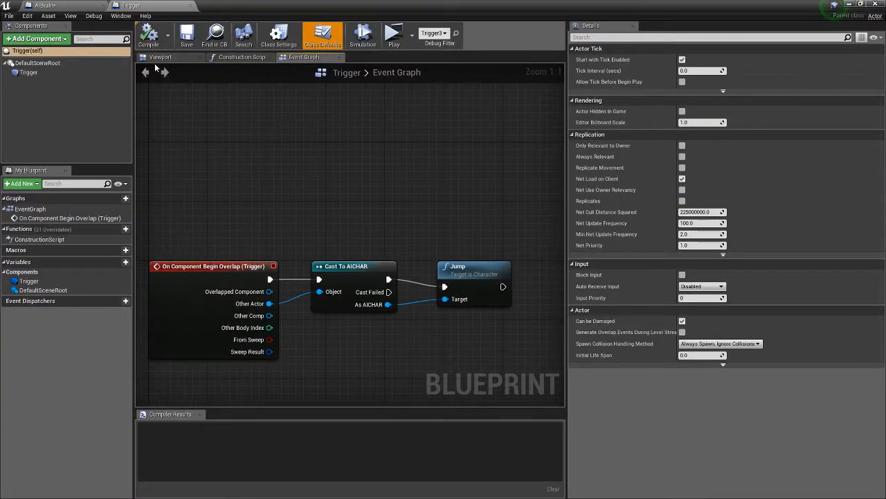
pyautogui.click(160, 56)
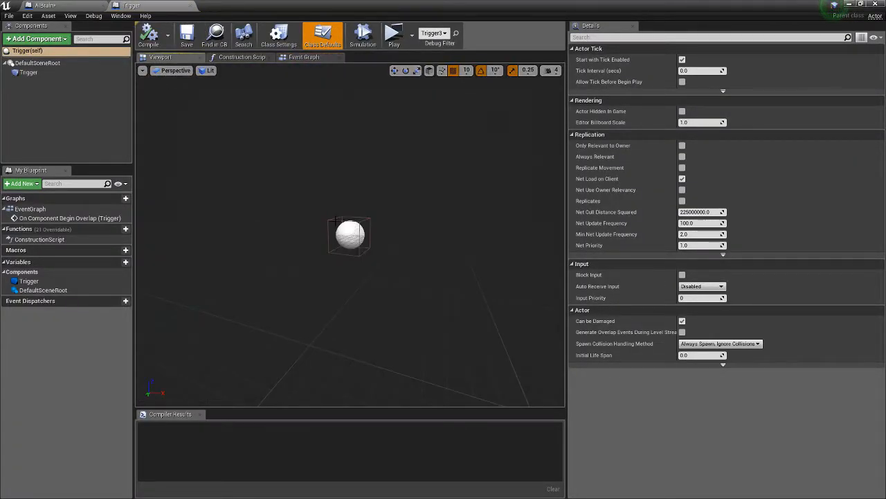
pyautogui.click(32, 74)
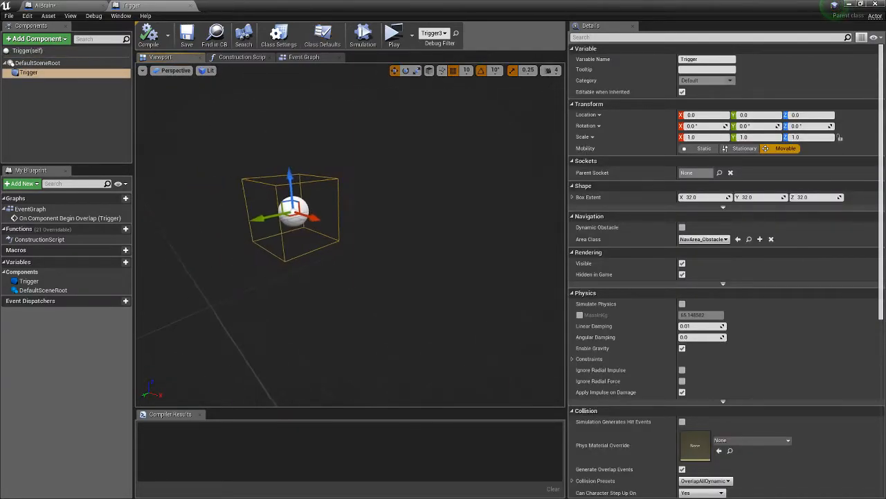
pyautogui.click(35, 38)
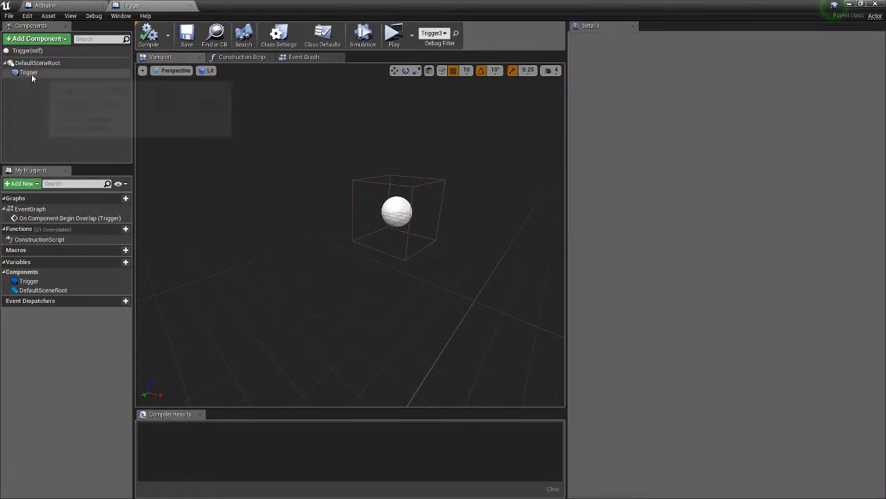
pyautogui.click(29, 72)
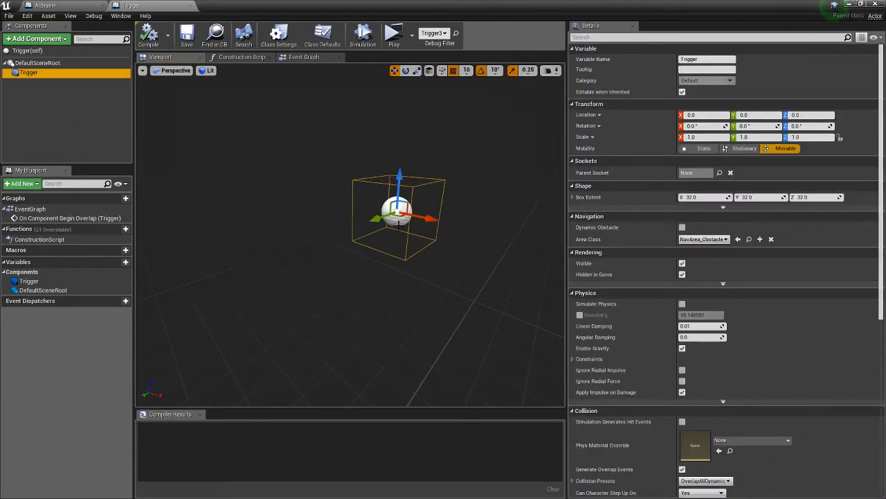
pyautogui.moveTo(307, 57)
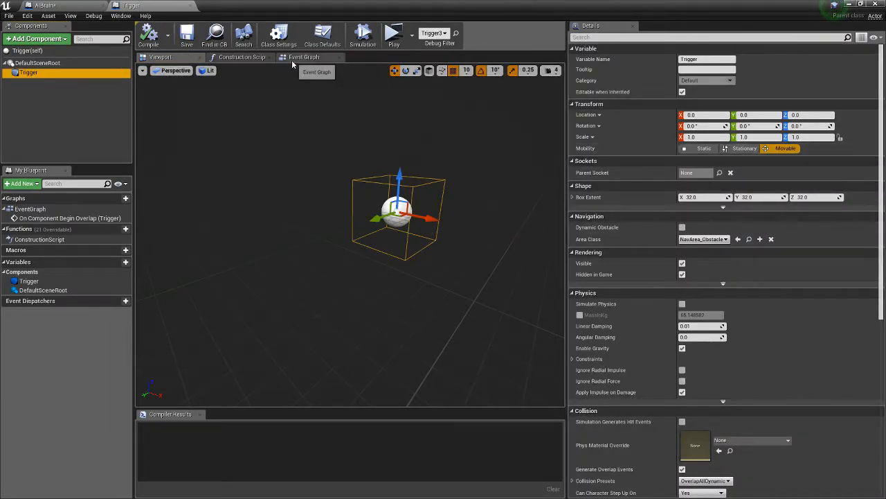
# - Review the Trigger's Begin Overlap, Cast To AICHAR and Jump nodes, then return to the Content Browser
pyautogui.click(309, 57)
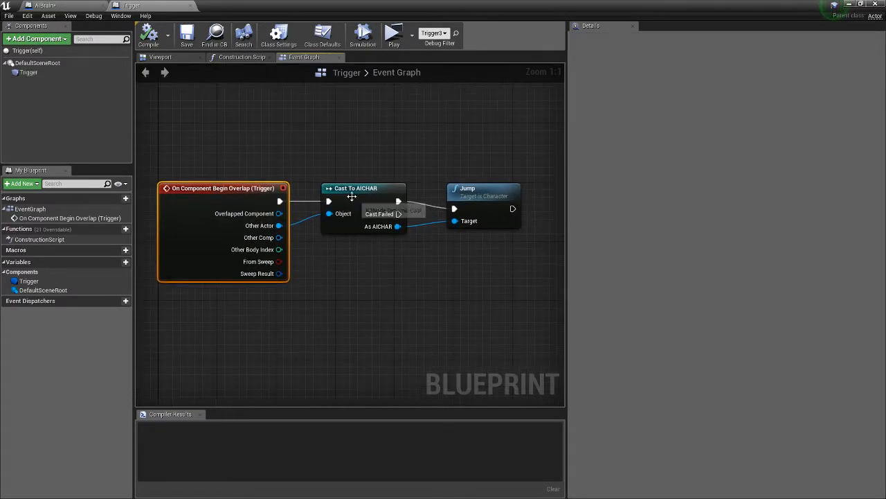
pyautogui.click(363, 188)
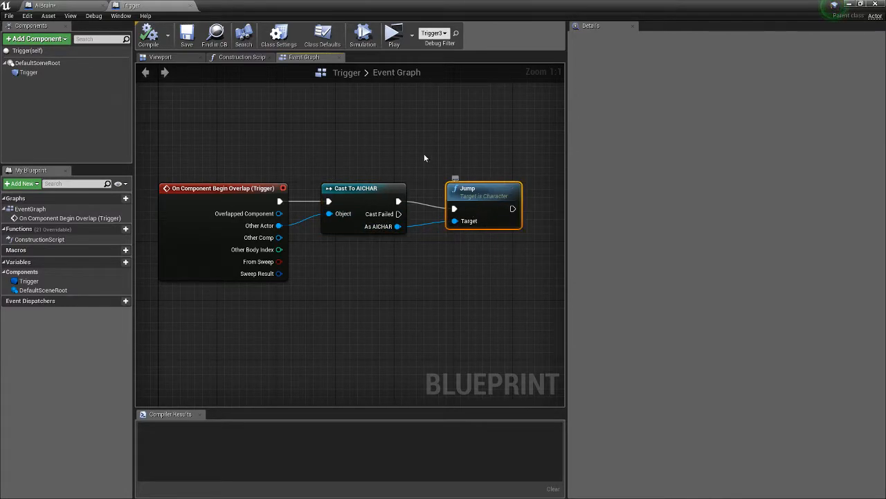
pyautogui.click(294, 118)
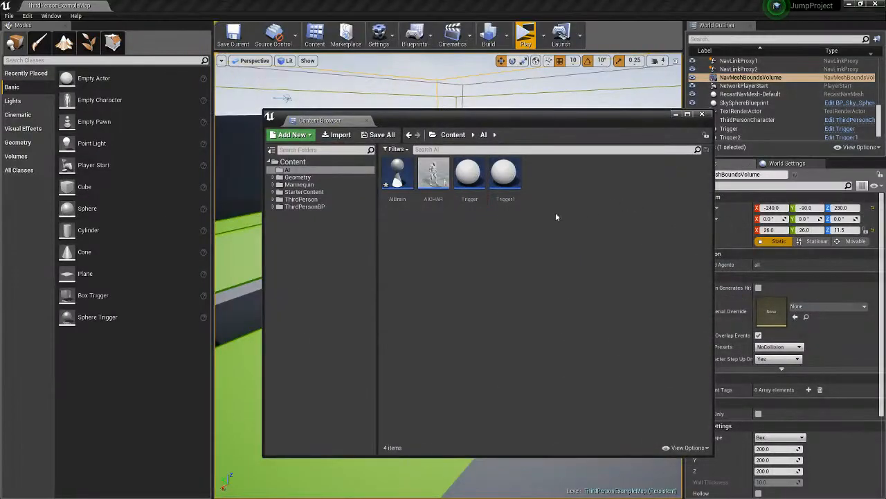
# - Open Trigger1 in the Blueprint Editor, showing its empty, compiled event graph
pyautogui.doubleClick(504, 173)
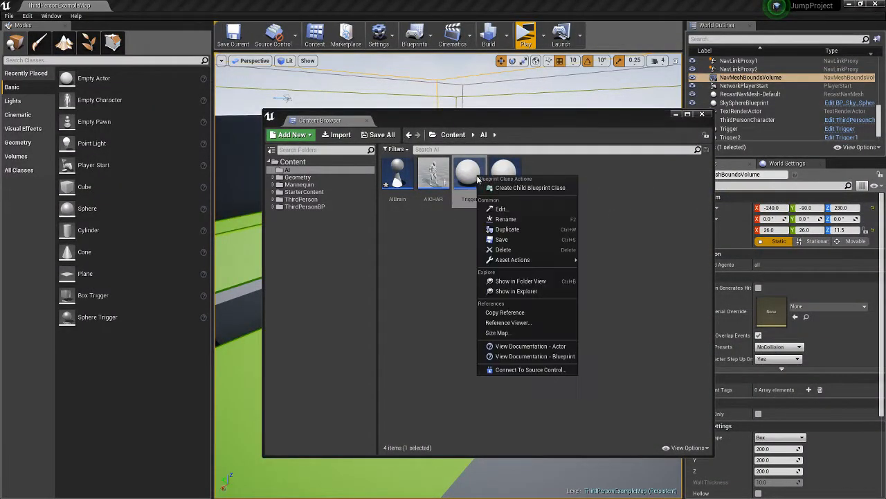
pyautogui.click(502, 209)
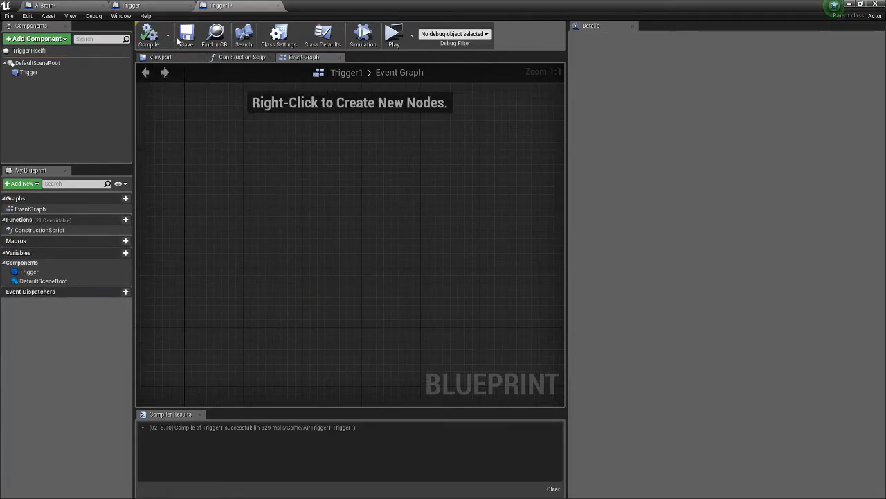
# - Inspect Trigger1's box component in the viewport and its empty event graph, then reach AIBrain's graph
pyautogui.click(160, 57)
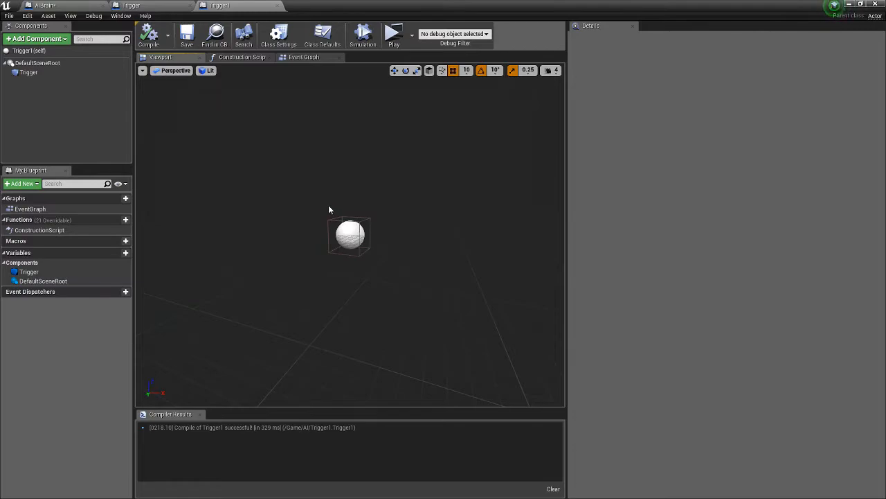
pyautogui.click(29, 74)
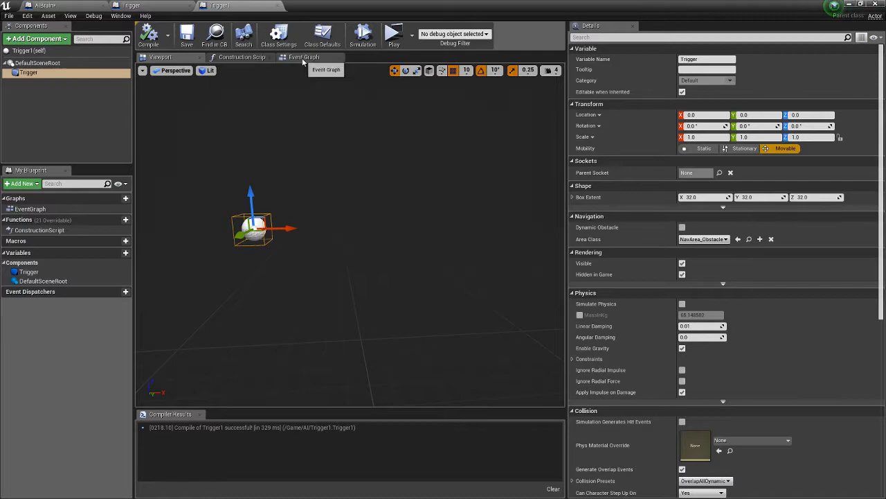
pyautogui.click(311, 57)
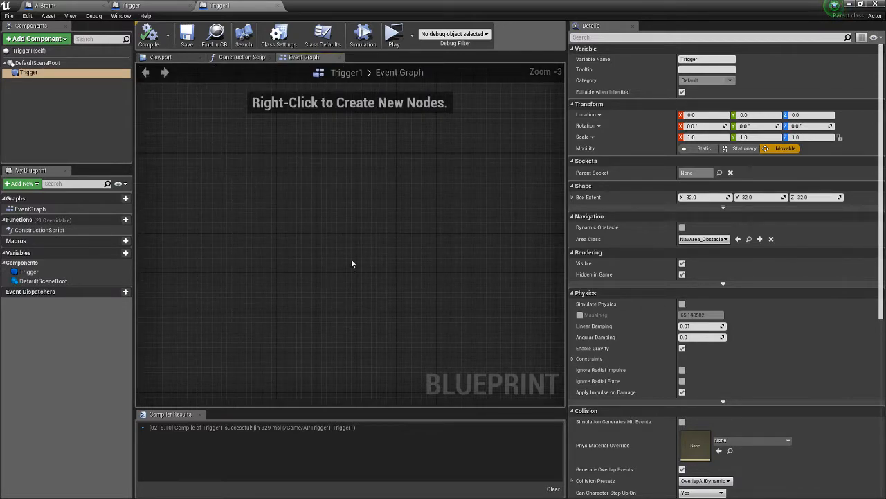
pyautogui.click(160, 57)
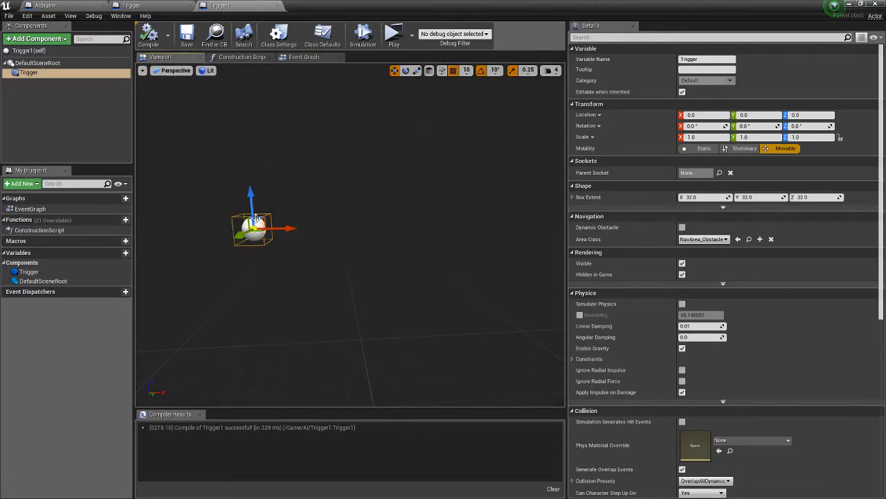
pyautogui.click(311, 57)
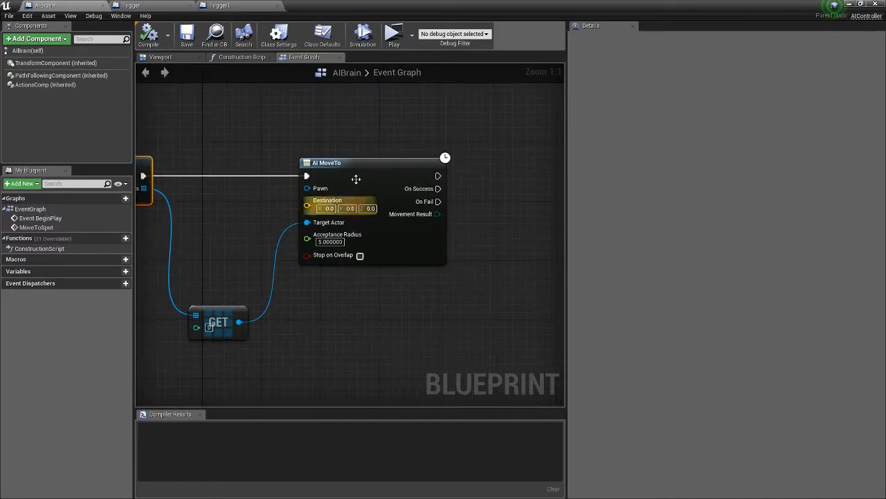
# - Pan AIBrain's event graph to review the Get All Actors Of Class and AI MoveTo nodes
pyautogui.click(374, 162)
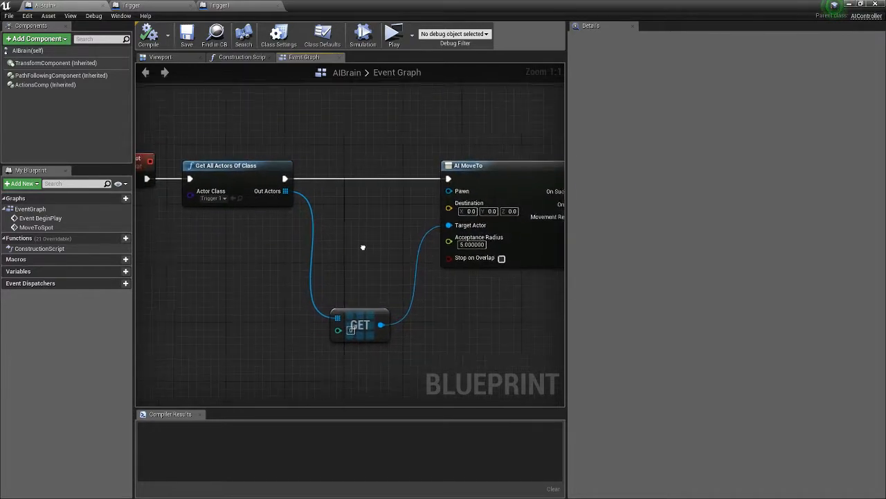
pyautogui.scroll(-3)
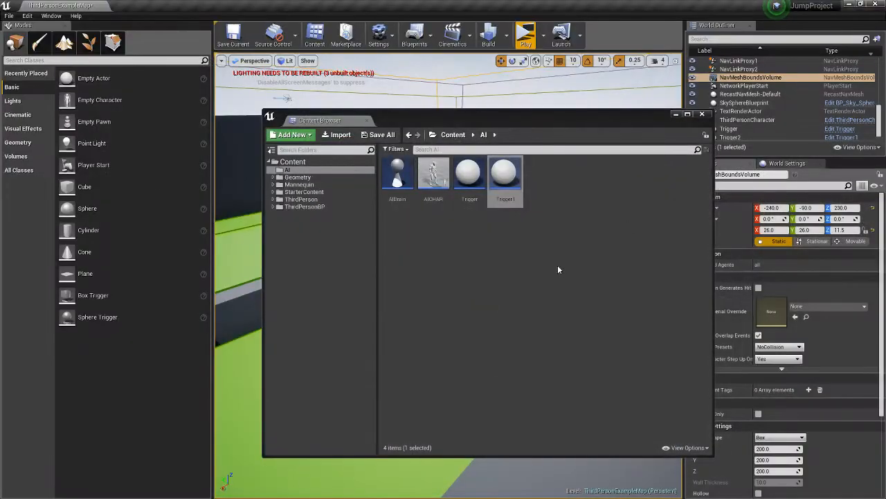
# - Close the Content Browser and select CubeMesh2, CubeMesh and the NavMeshBoundsVolume to inspect them
pyautogui.click(702, 114)
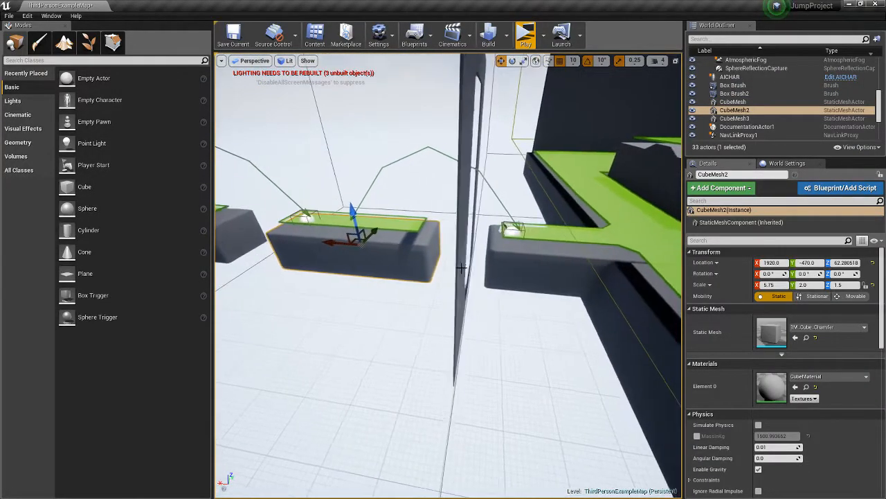
pyautogui.click(732, 101)
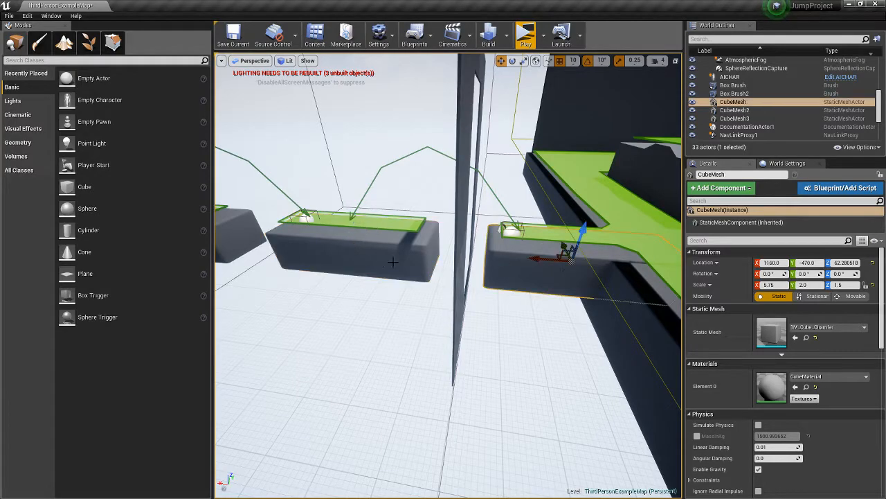
pyautogui.click(734, 110)
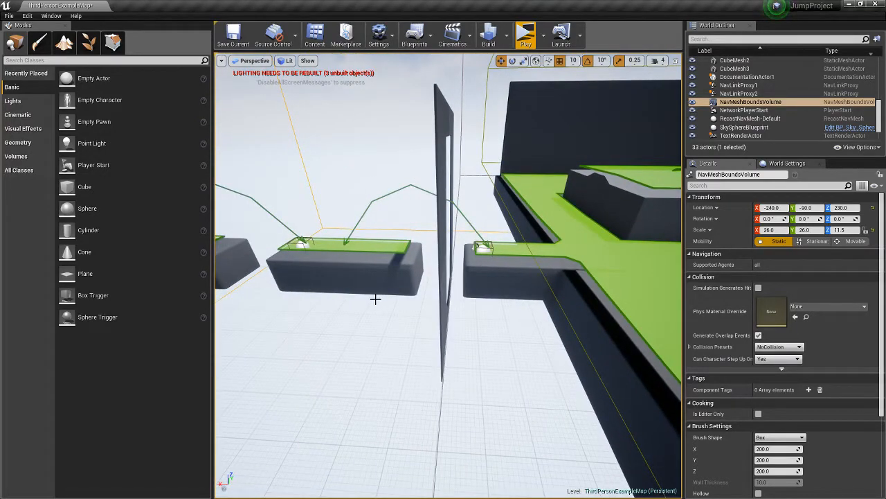
pyautogui.click(753, 126)
pyautogui.write('nav')
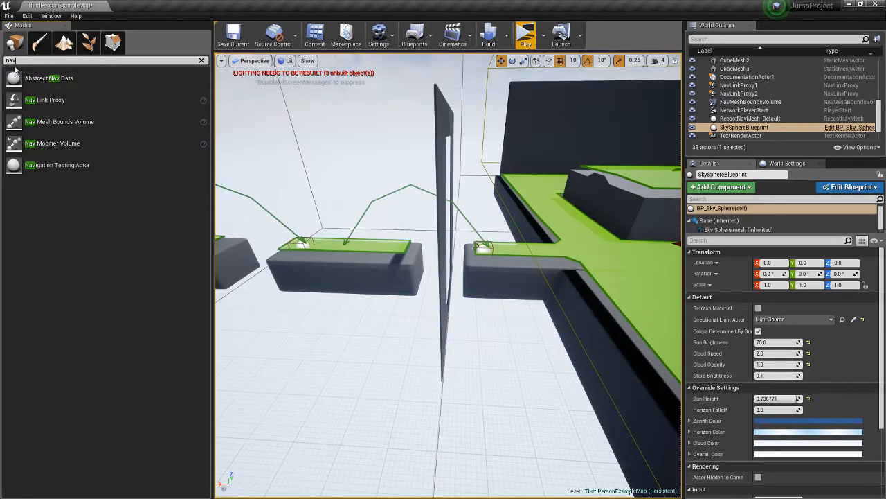
pyautogui.moveTo(25, 138)
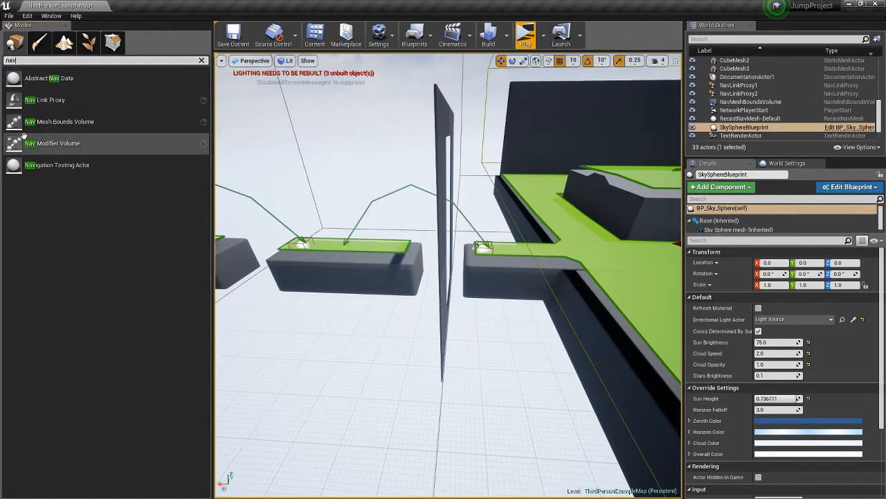
pyautogui.moveTo(20, 99)
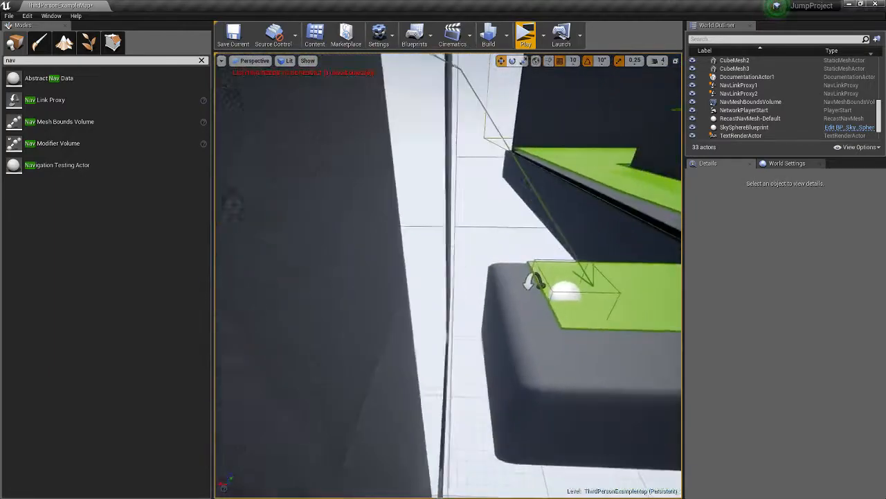
# - Select NavLinkProxy1 and NavLinkProxy2 to inspect their jump arcs across the platform gaps
pyautogui.click(738, 85)
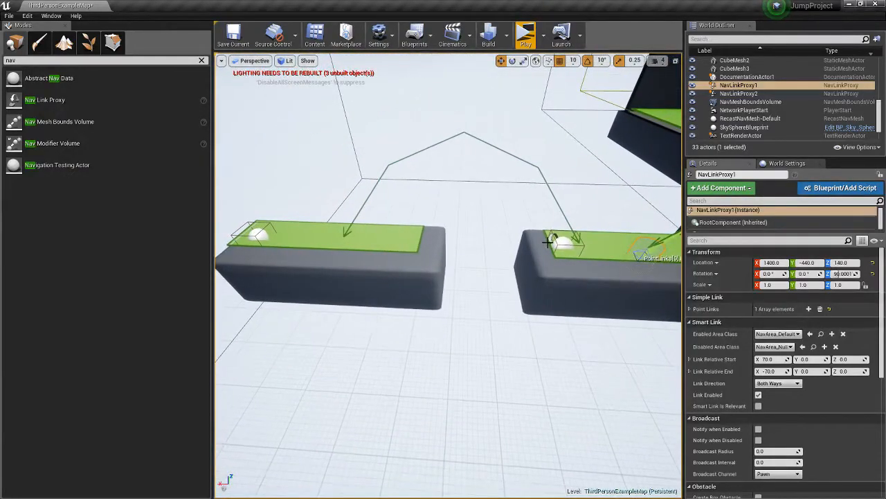
pyautogui.click(738, 93)
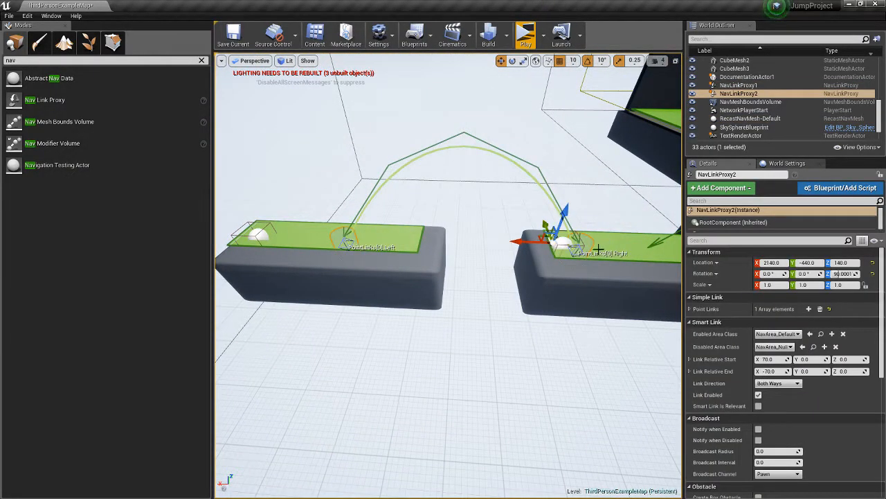
pyautogui.moveTo(363, 238)
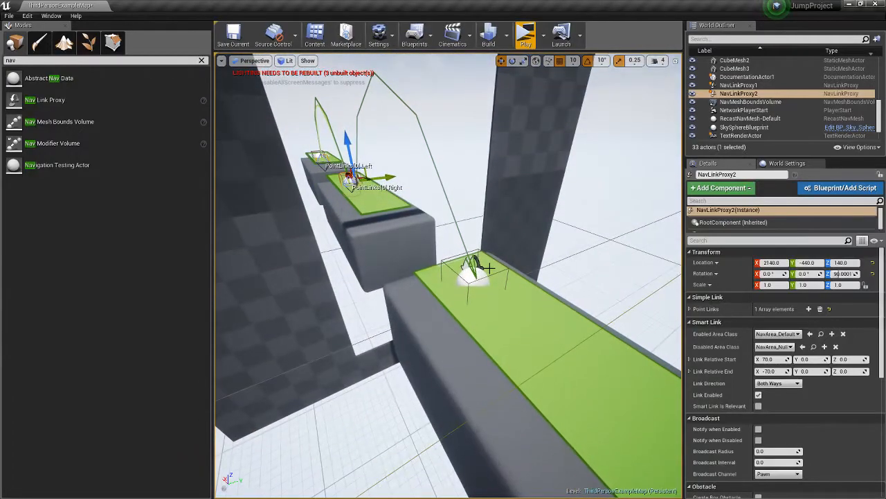
# - Select Trigger2, then play the level in a new standalone window
pyautogui.click(729, 118)
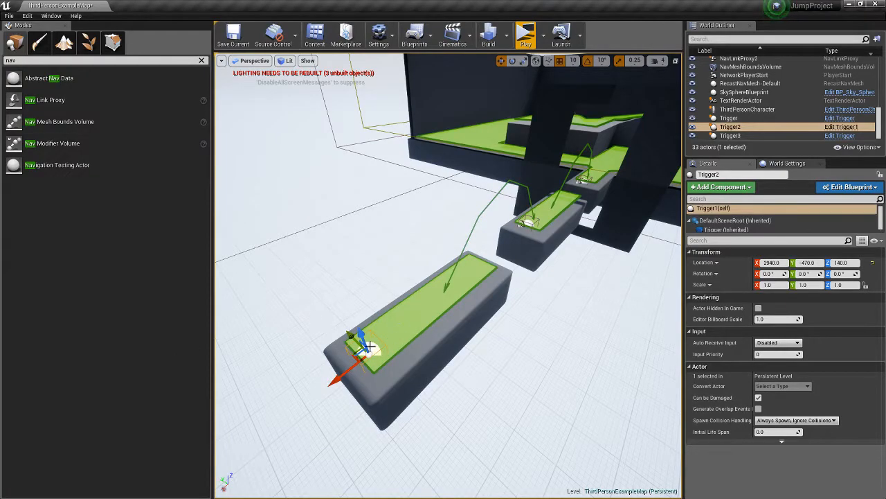
pyautogui.moveTo(522, 35)
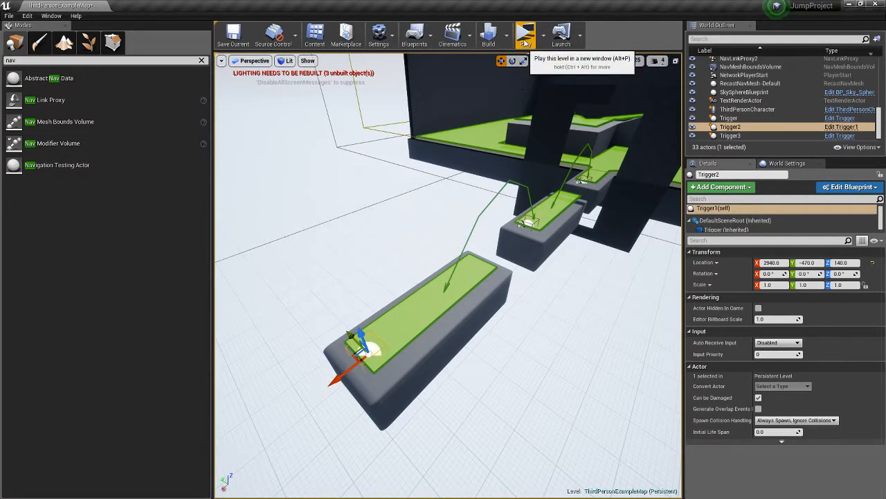
pyautogui.click(523, 29)
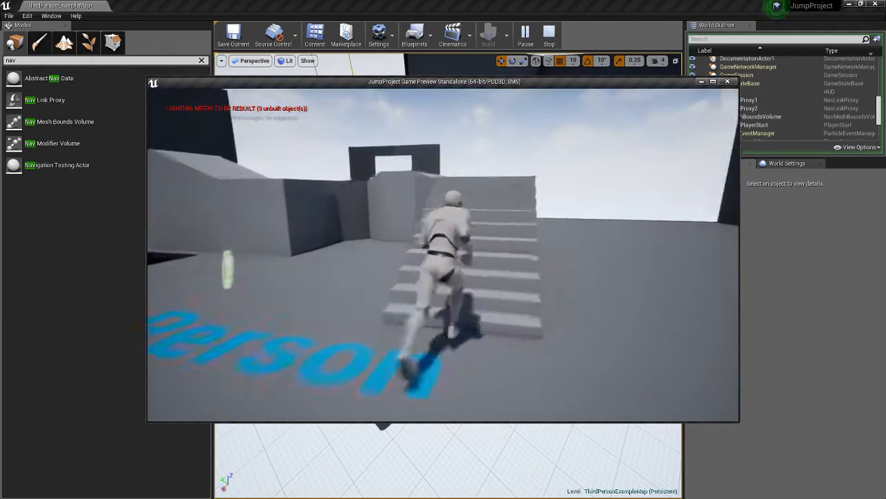